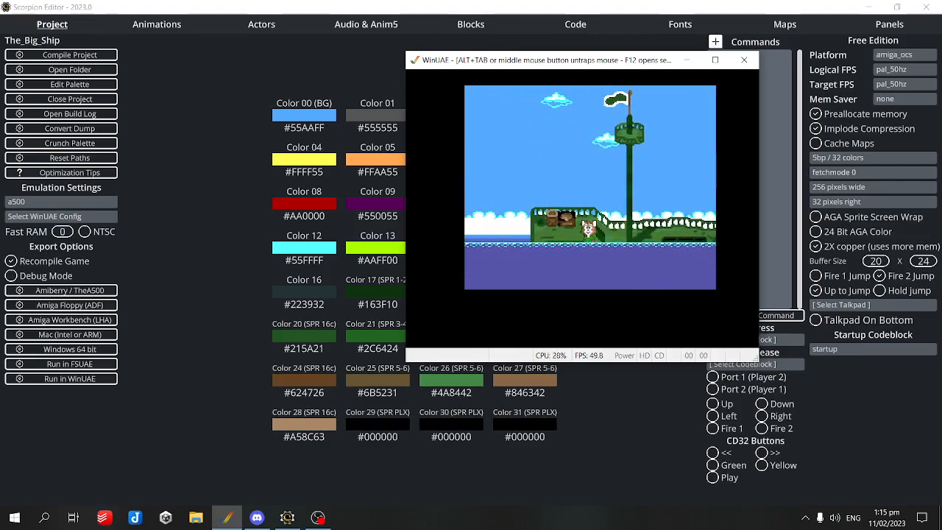
Step: Close the running ship demo emulator to return to The_Big_Ship project settings
{"action": "left_click", "coordinate": [743, 59]}
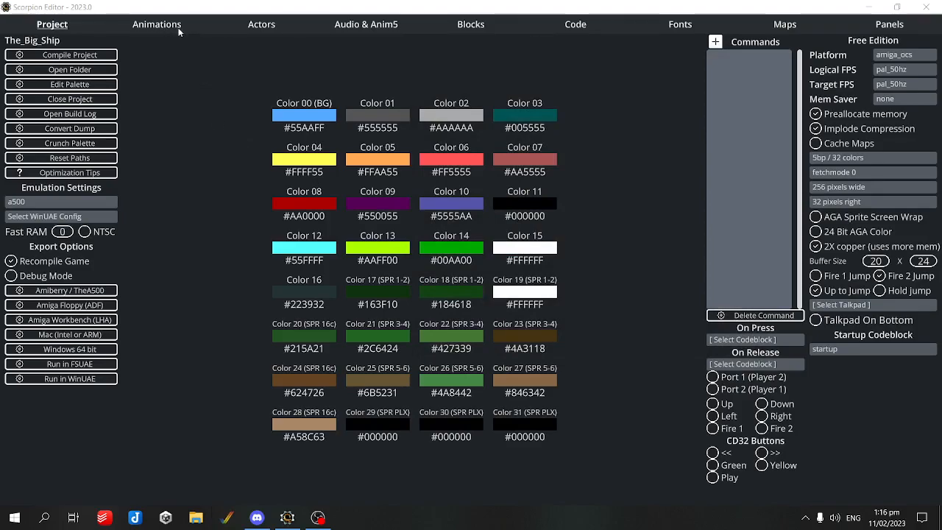
Step: View the maskless a_ship_base animation, then show the level map with house and water
{"action": "left_click", "coordinate": [156, 24]}
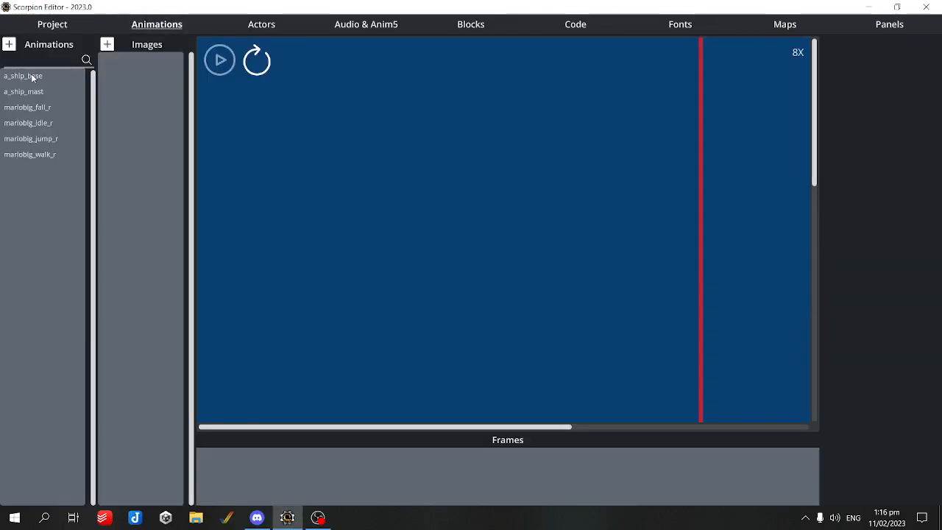
{"action": "left_click", "coordinate": [23, 77]}
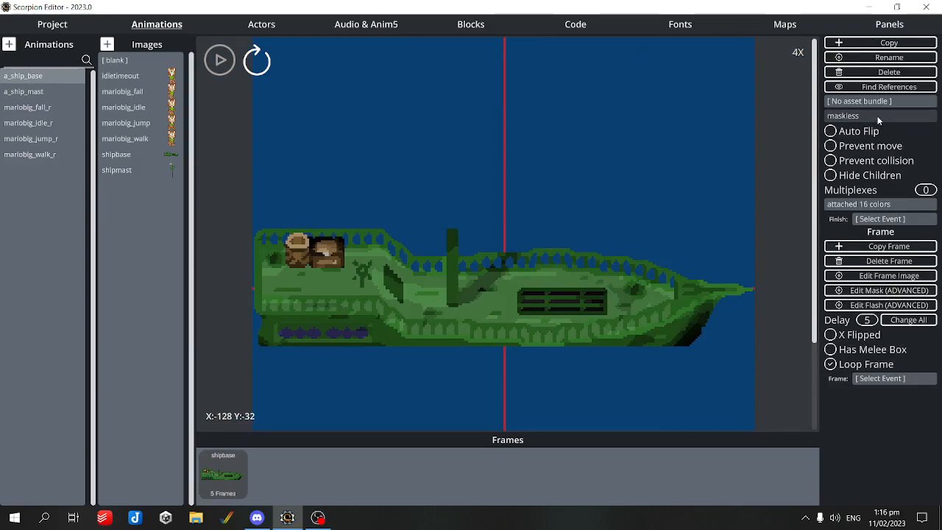
{"action": "mouse_move", "coordinate": [756, 197]}
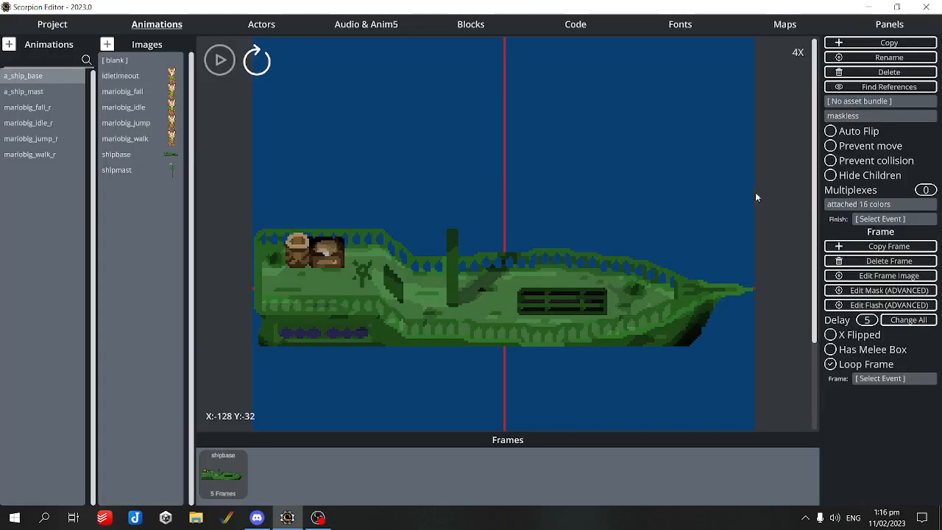
{"action": "mouse_move", "coordinate": [406, 210]}
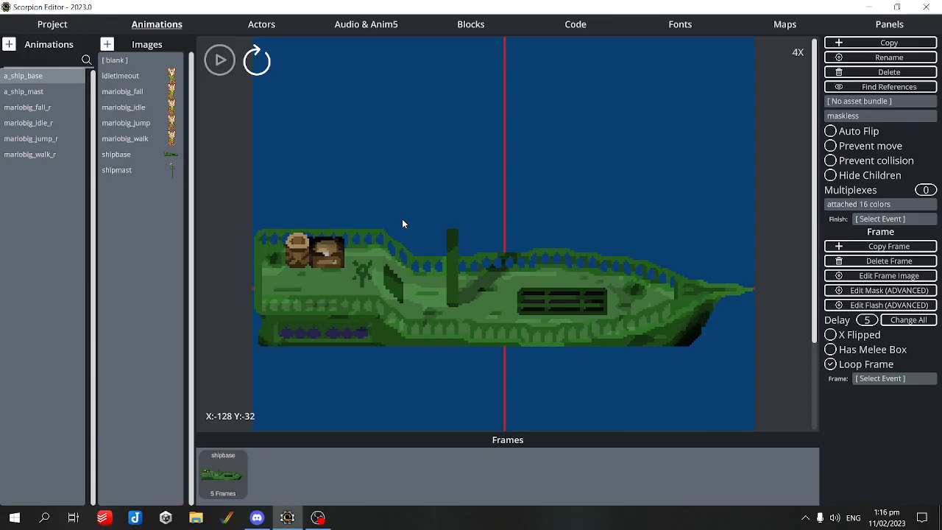
{"action": "left_click", "coordinate": [784, 23]}
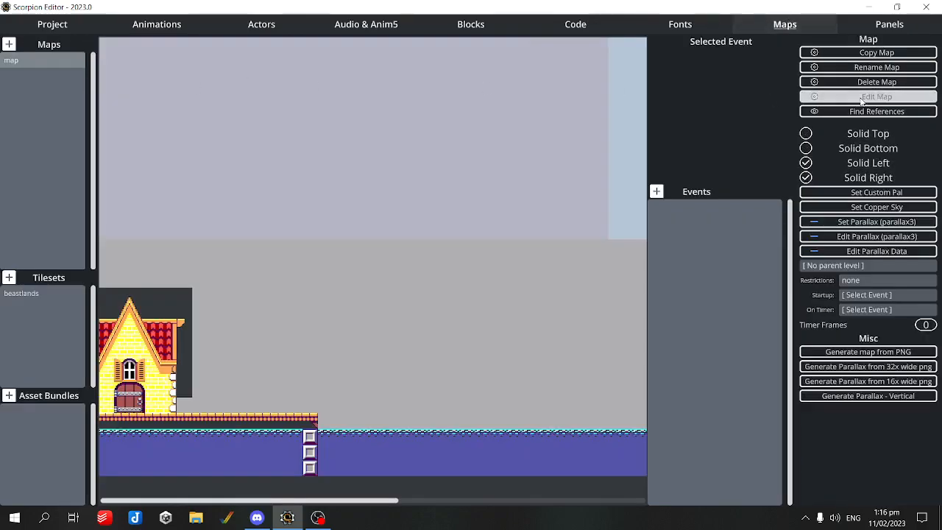
Step: Launch map.tmx in Tiled to look over its water layer and generated tilesets
{"action": "left_click", "coordinate": [877, 98]}
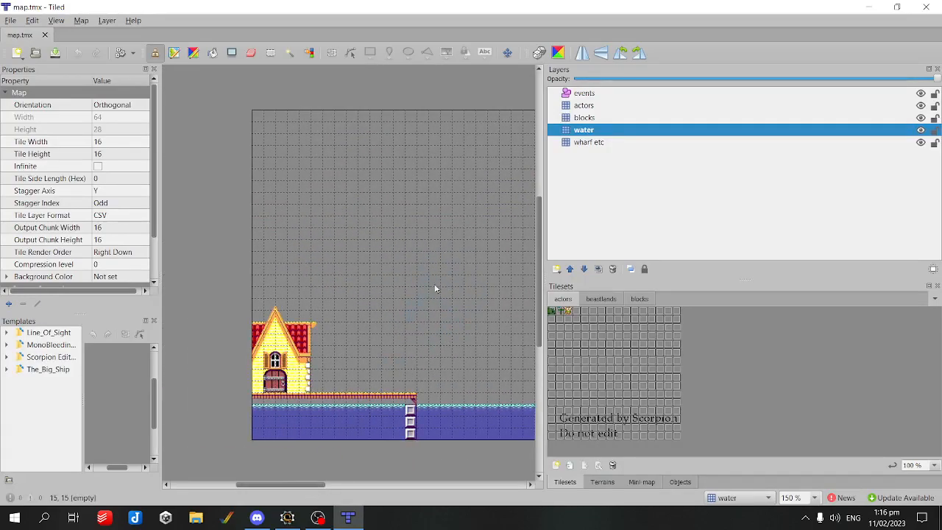
{"action": "mouse_move", "coordinate": [375, 199]}
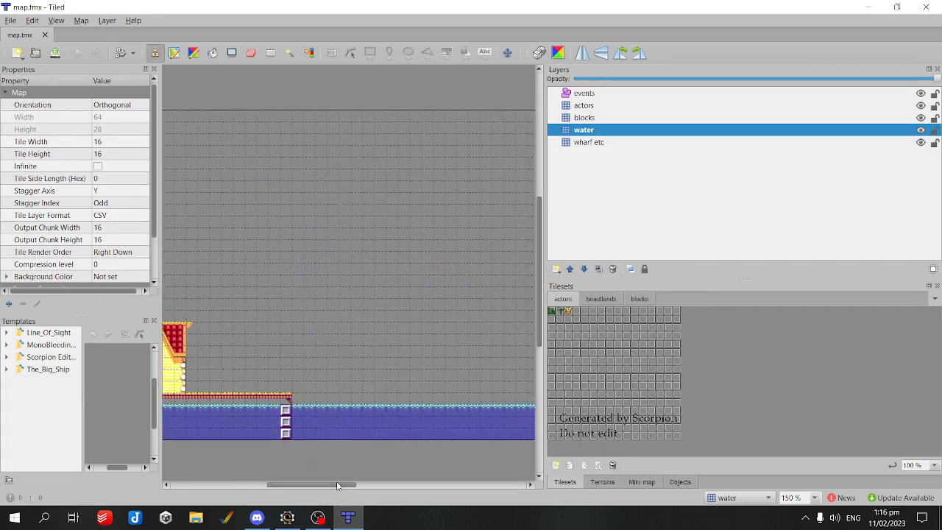
{"action": "mouse_move", "coordinate": [368, 389]}
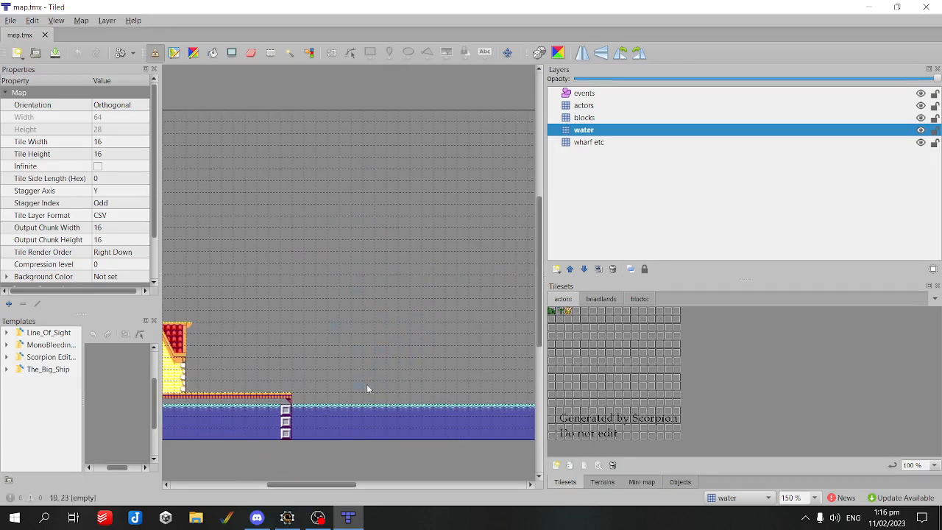
{"action": "mouse_move", "coordinate": [471, 310]}
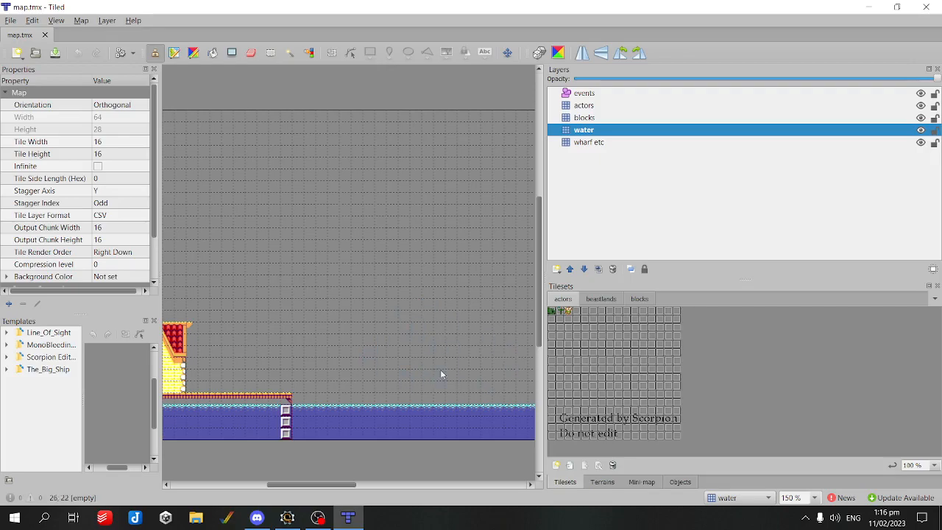
{"action": "mouse_move", "coordinate": [424, 221]}
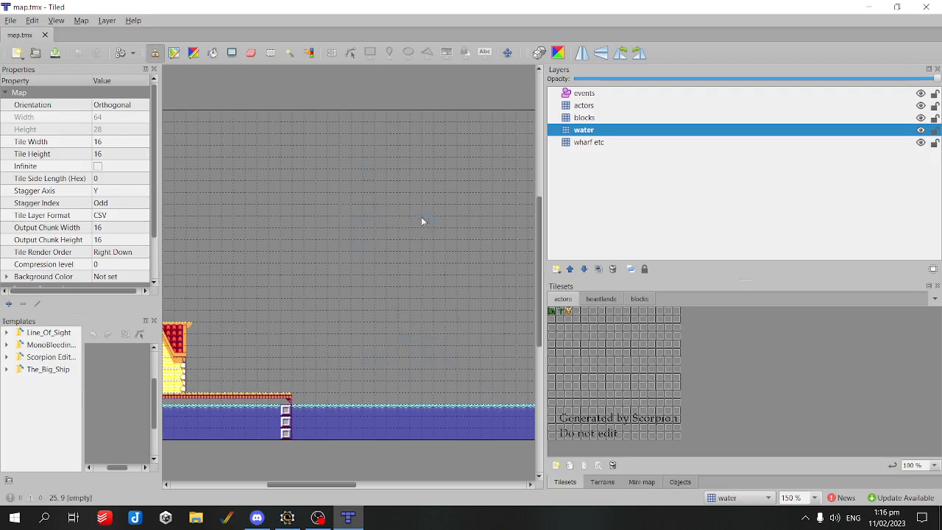
{"action": "mouse_move", "coordinate": [409, 295]}
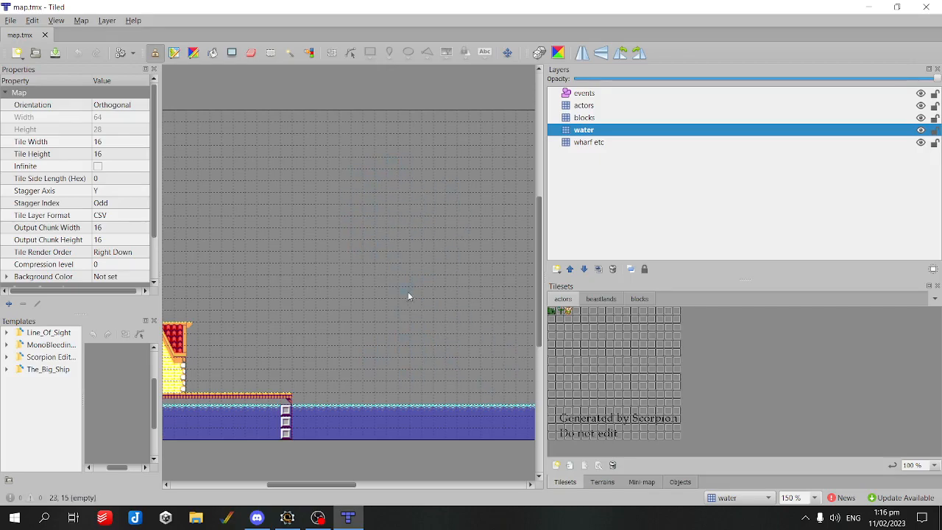
{"action": "mouse_move", "coordinate": [407, 364]}
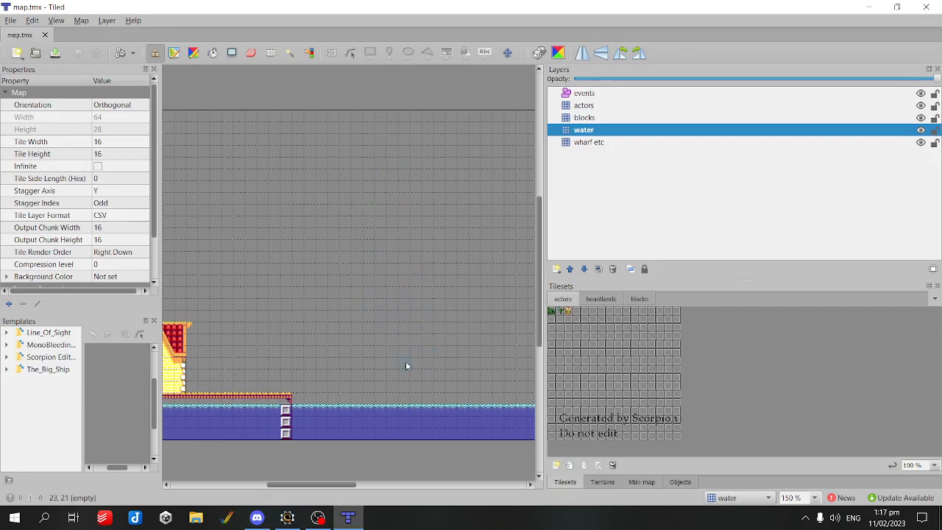
{"action": "mouse_move", "coordinate": [541, 73]}
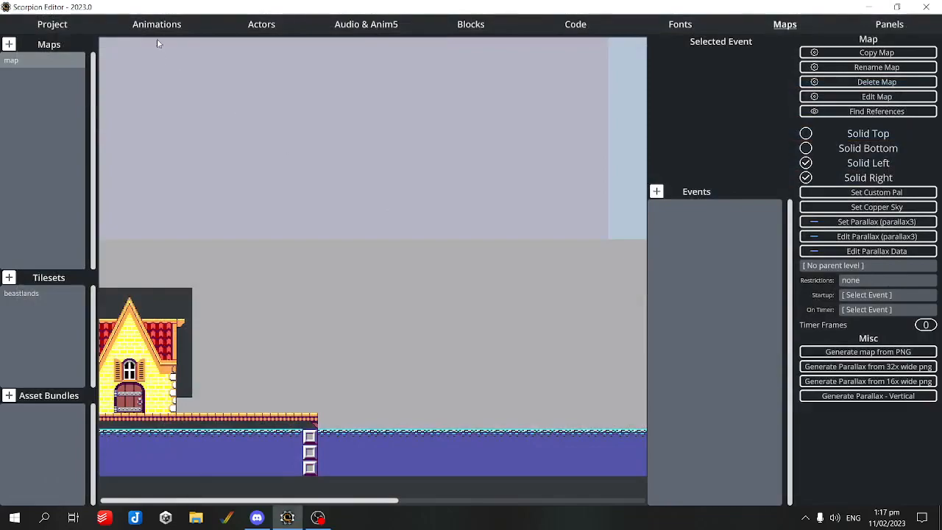
Step: Return to Animations and show the a_ship_base hull sprite after a_ship_mast
{"action": "left_click", "coordinate": [156, 24]}
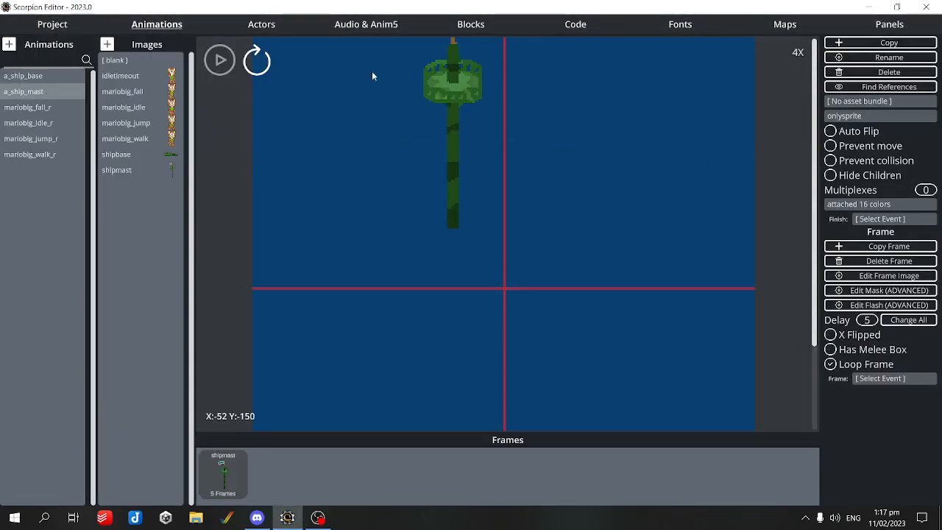
{"action": "mouse_move", "coordinate": [434, 116]}
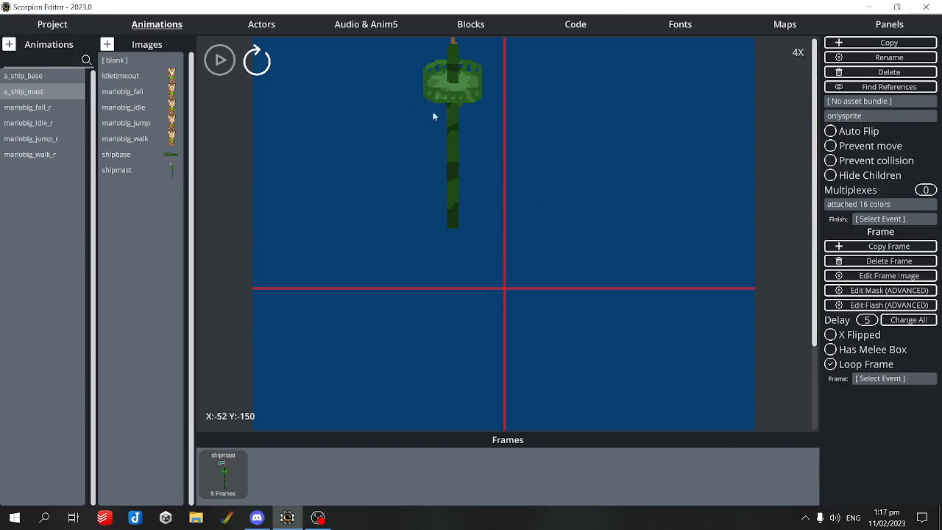
{"action": "left_click", "coordinate": [24, 75]}
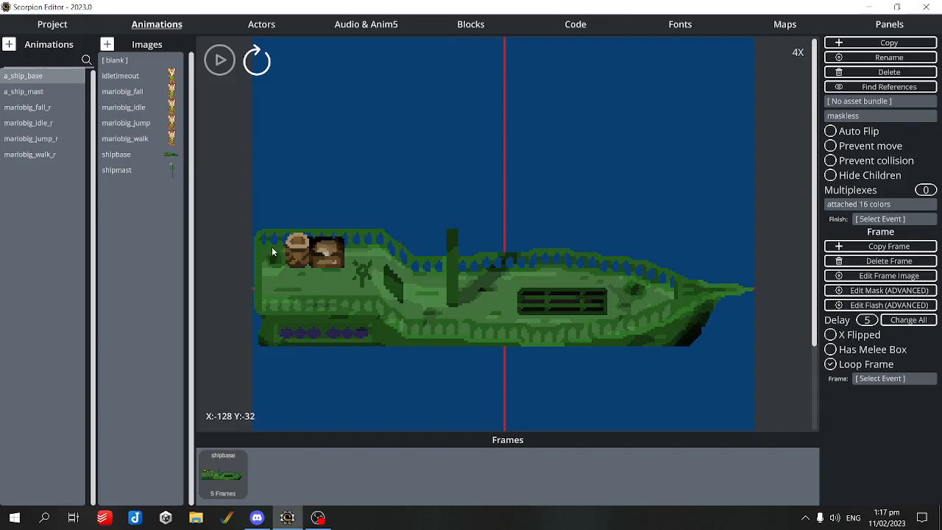
{"action": "mouse_move", "coordinate": [677, 229]}
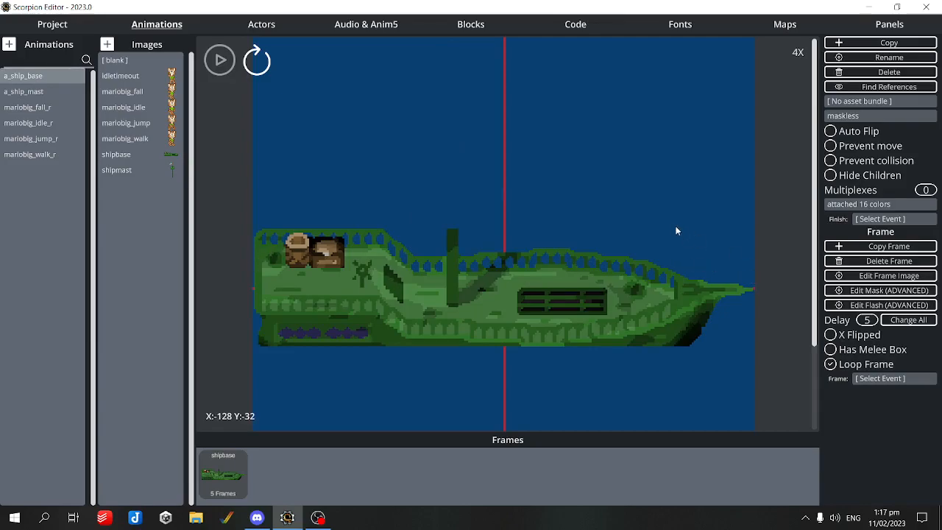
{"action": "mouse_move", "coordinate": [453, 283]}
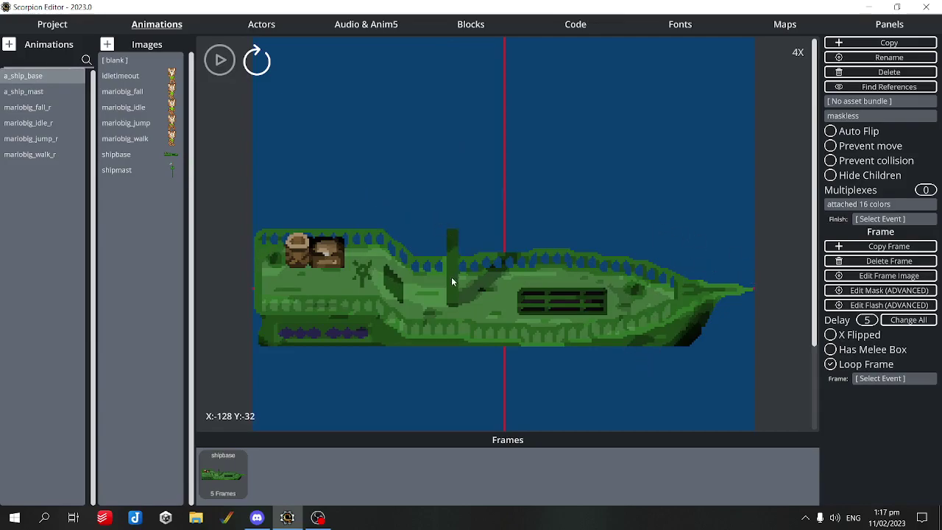
{"action": "mouse_move", "coordinate": [478, 250]}
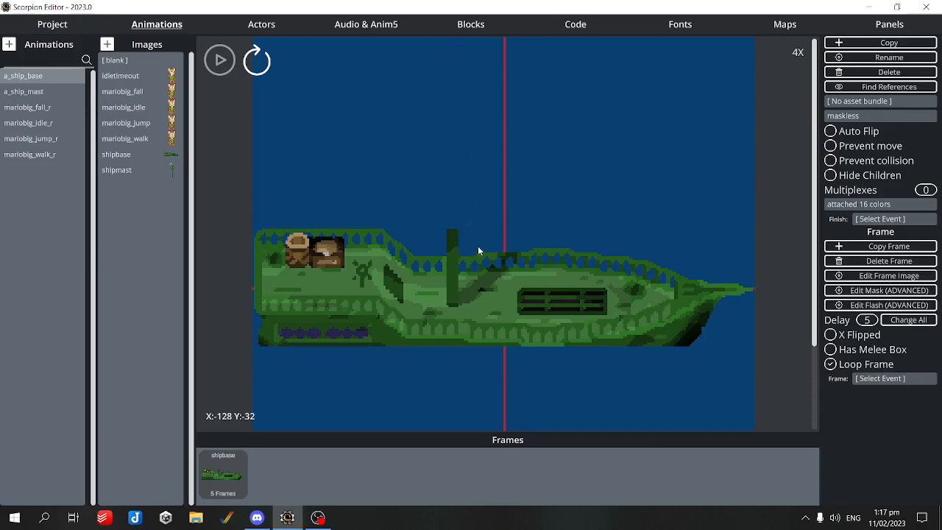
{"action": "mouse_move", "coordinate": [434, 111]}
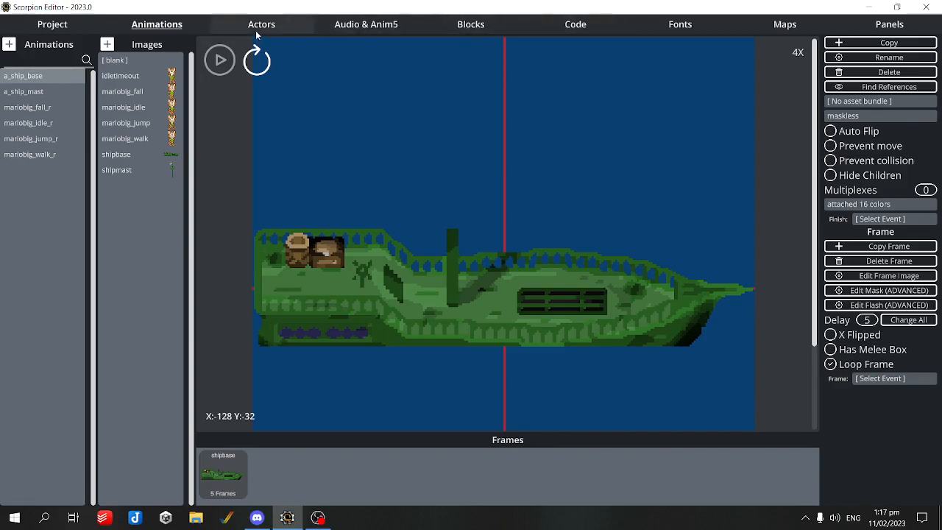
Step: View actors, then the ship_spawn code block disabling clearing and spawning ship_mast, and return to animations
{"action": "left_click", "coordinate": [262, 23]}
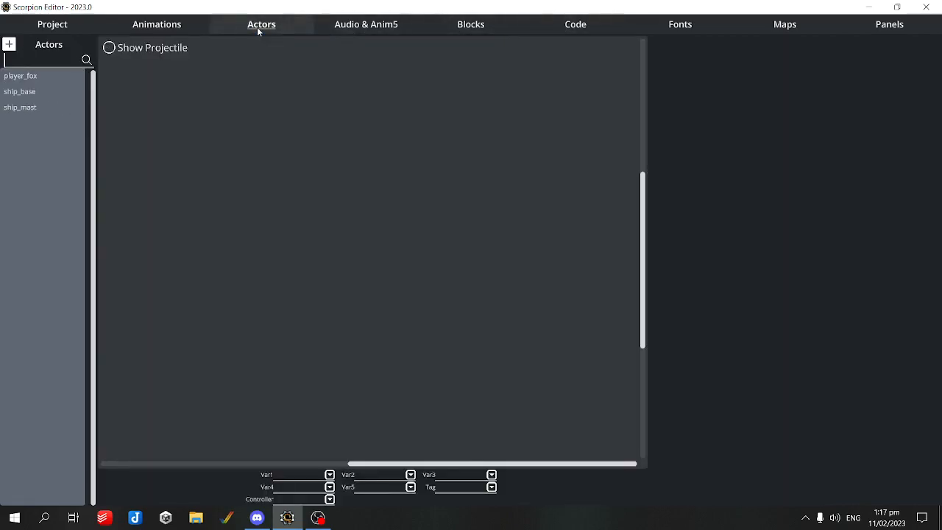
{"action": "left_click", "coordinate": [575, 24]}
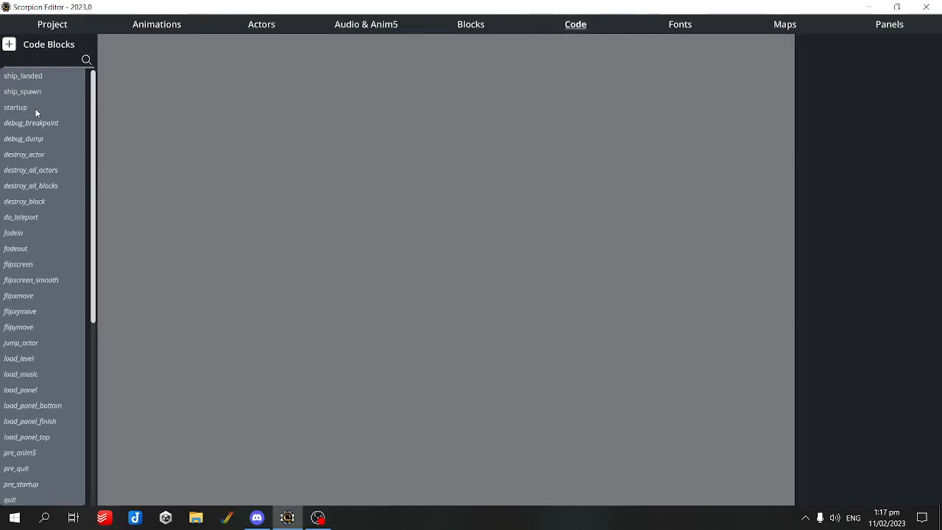
{"action": "left_click", "coordinate": [22, 91]}
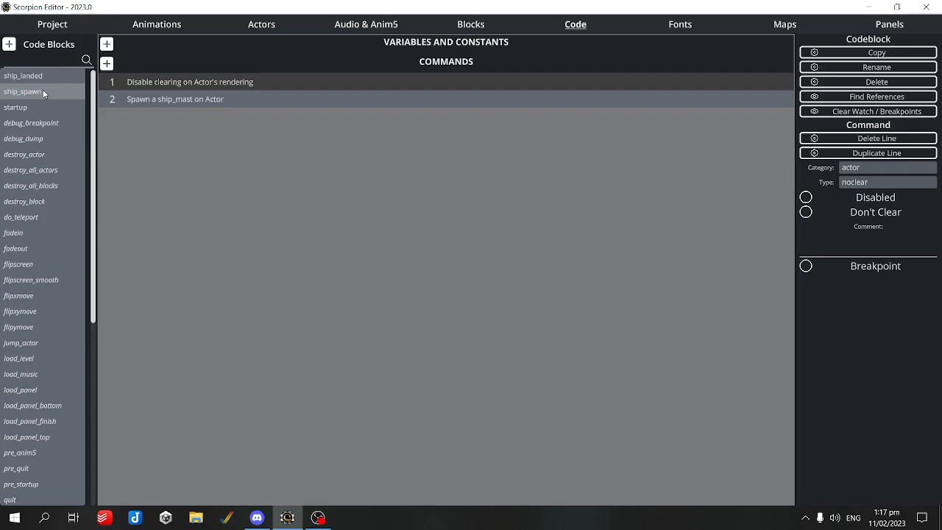
{"action": "mouse_move", "coordinate": [215, 92]}
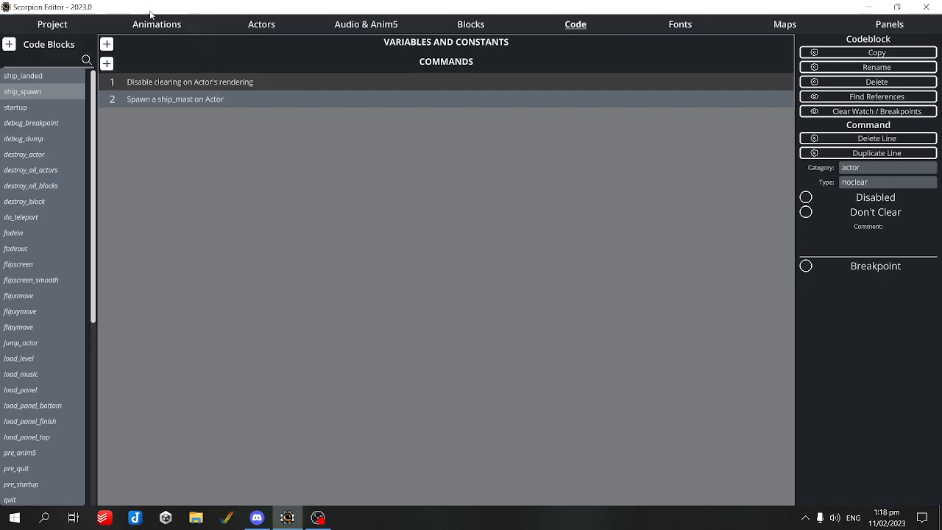
{"action": "left_click", "coordinate": [156, 23]}
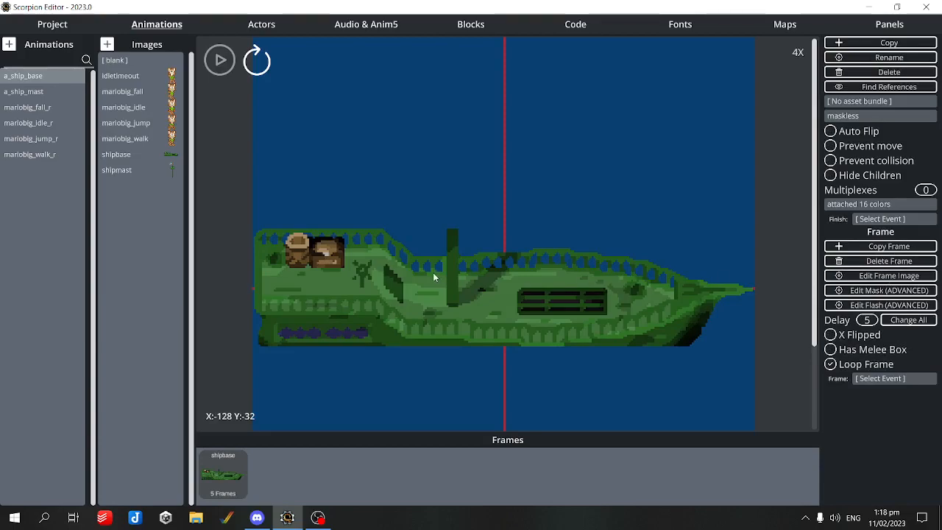
Step: Edit the a_ship_base frame image externally in Corel PaintShop Pro 2021
{"action": "left_click", "coordinate": [880, 275]}
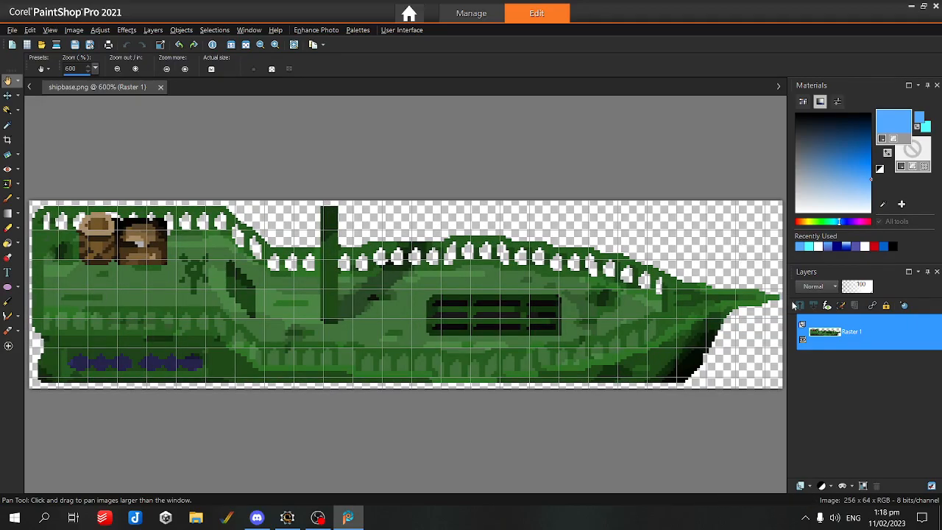
{"action": "mouse_move", "coordinate": [30, 248]}
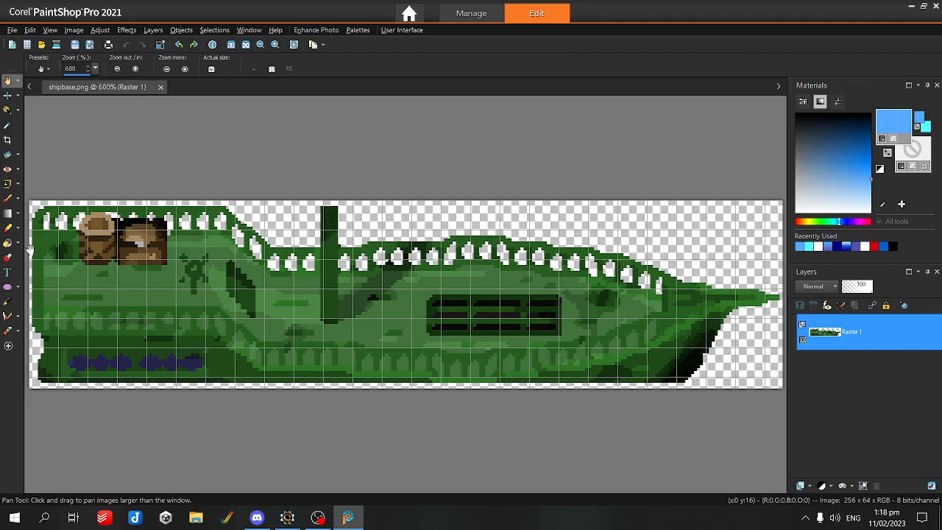
{"action": "mouse_move", "coordinate": [347, 287]}
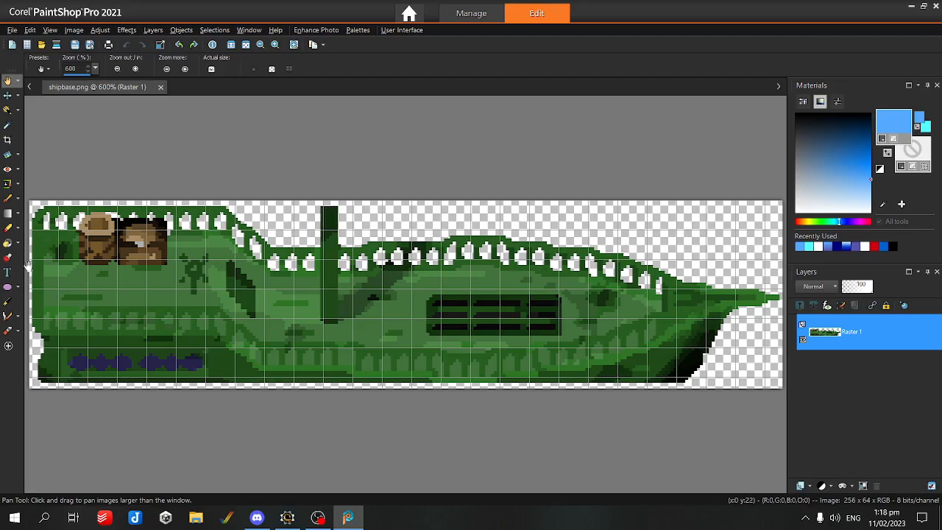
{"action": "mouse_move", "coordinate": [581, 315]}
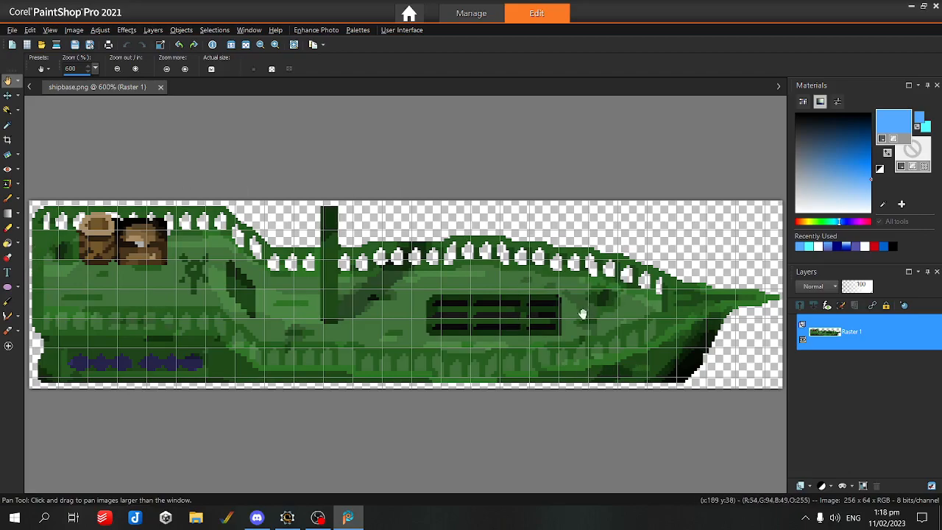
{"action": "mouse_move", "coordinate": [353, 183]}
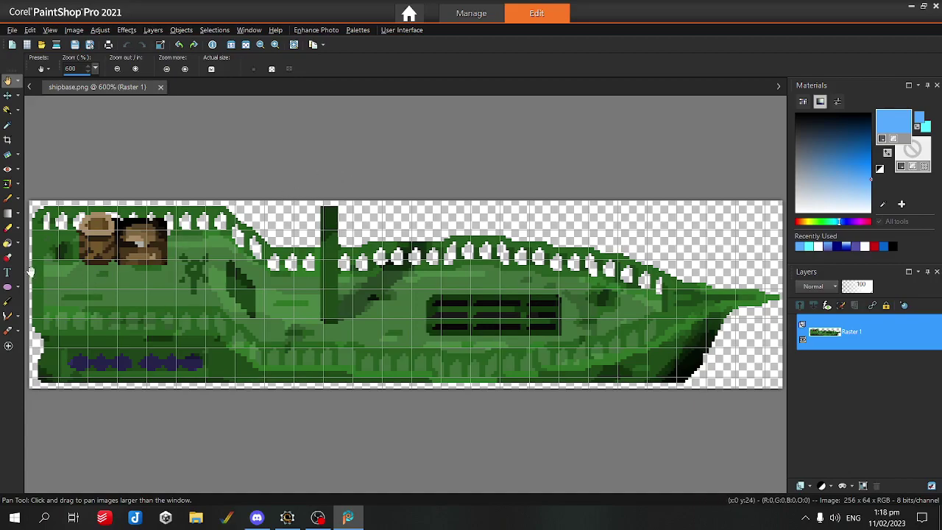
{"action": "mouse_move", "coordinate": [29, 278]}
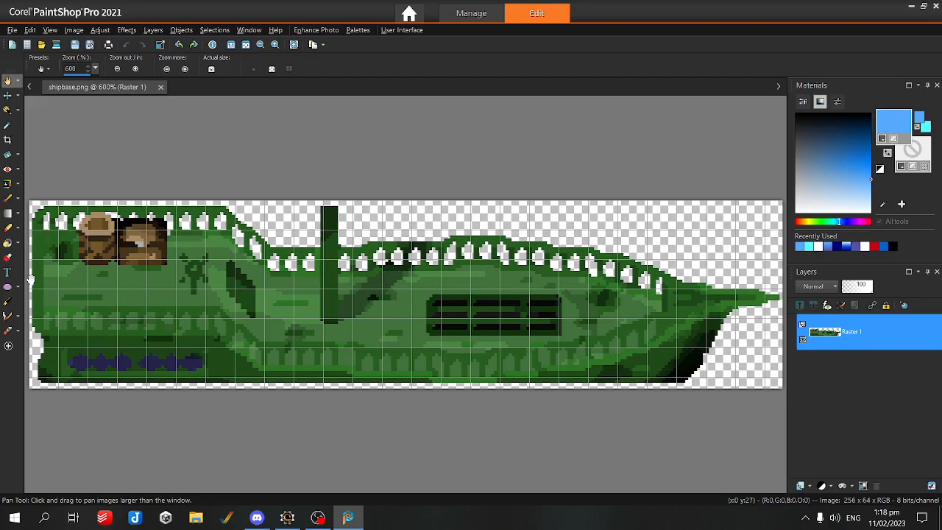
{"action": "mouse_move", "coordinate": [83, 267]}
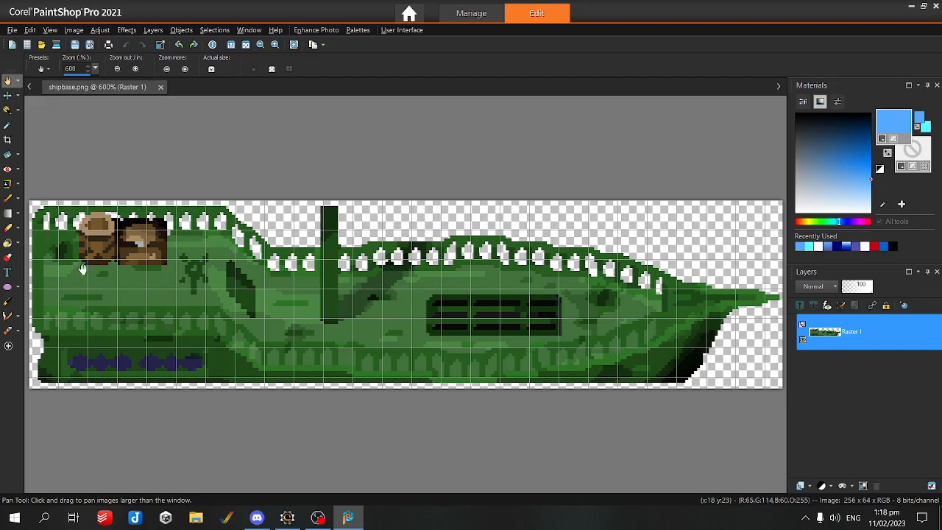
{"action": "mouse_move", "coordinate": [30, 278]}
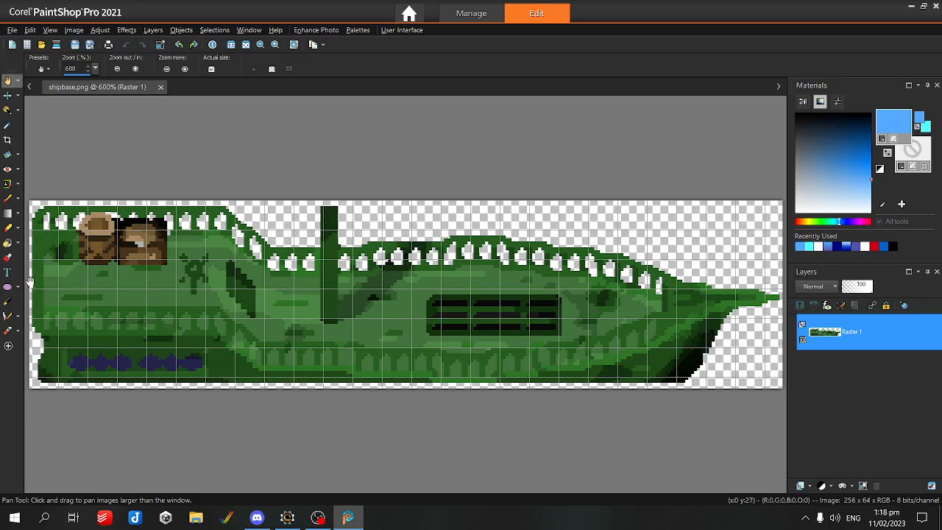
{"action": "mouse_move", "coordinate": [30, 282]}
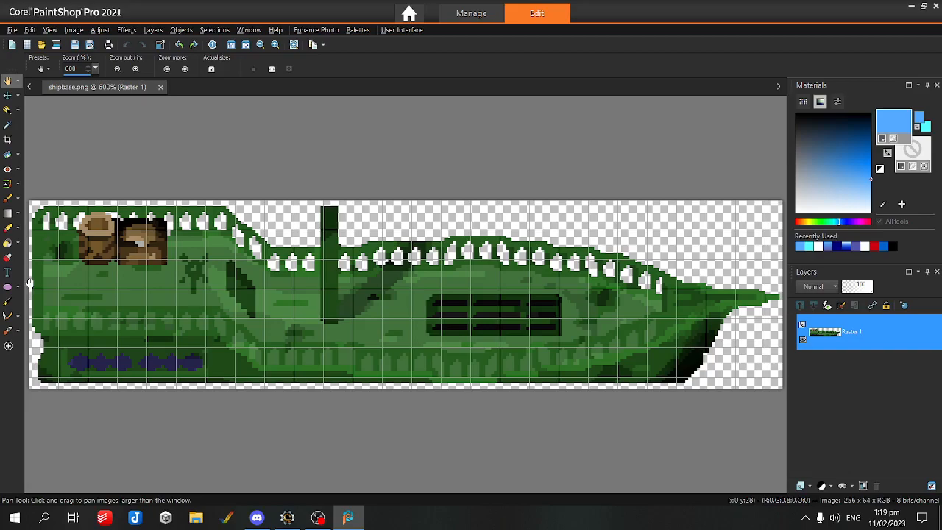
{"action": "mouse_move", "coordinate": [61, 288]}
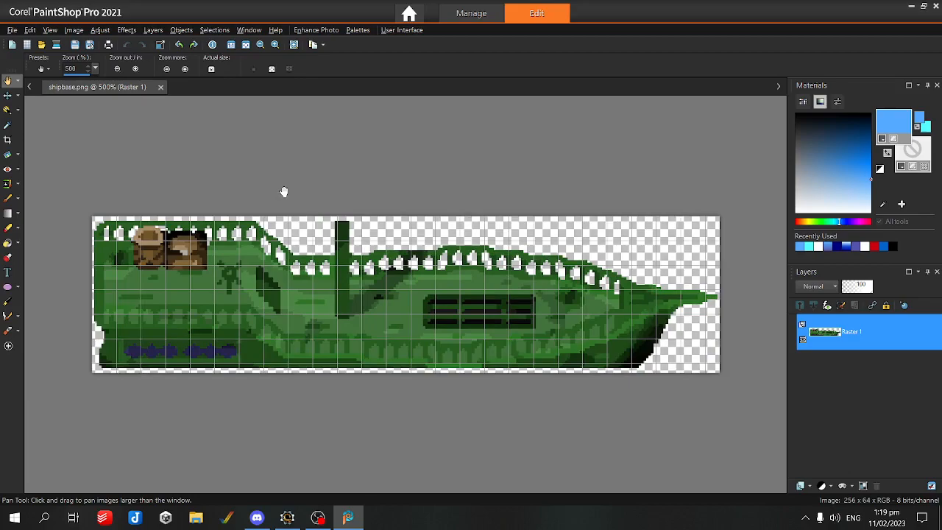
{"action": "mouse_move", "coordinate": [715, 381]}
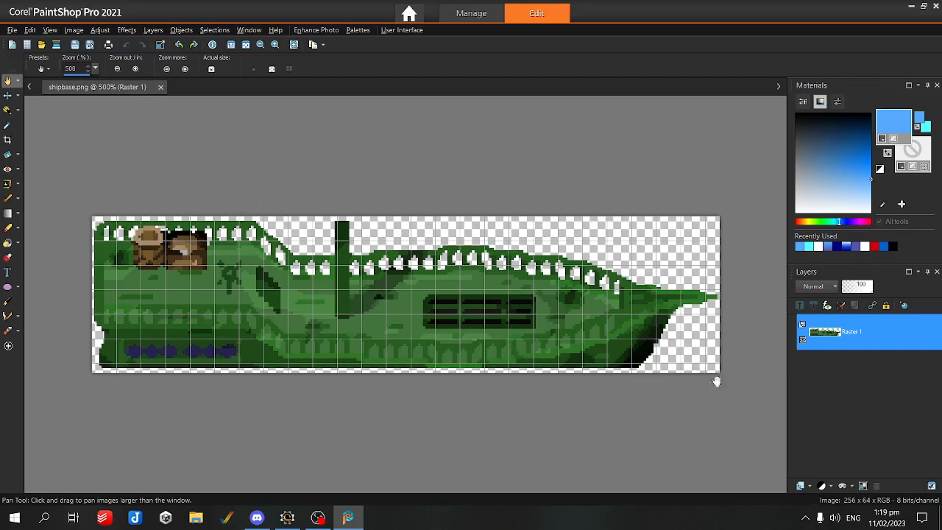
{"action": "mouse_move", "coordinate": [710, 368]}
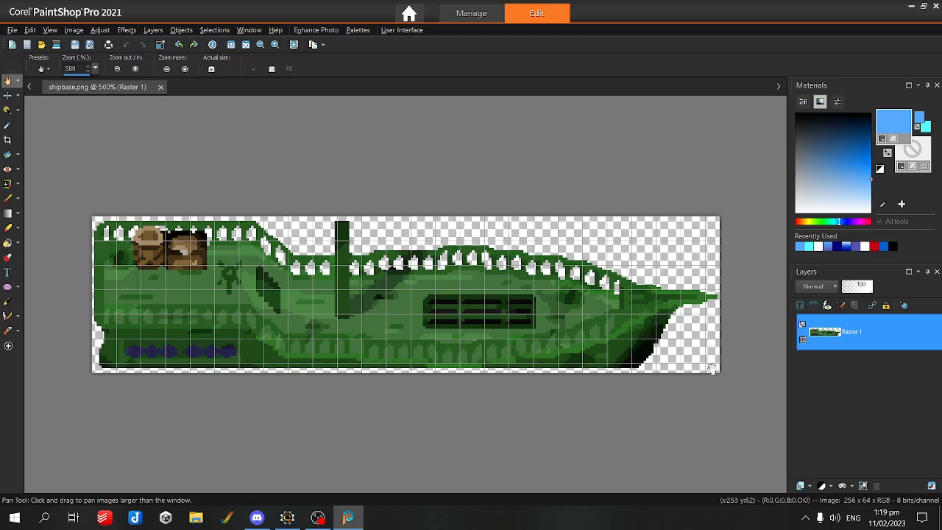
{"action": "mouse_move", "coordinate": [652, 324]}
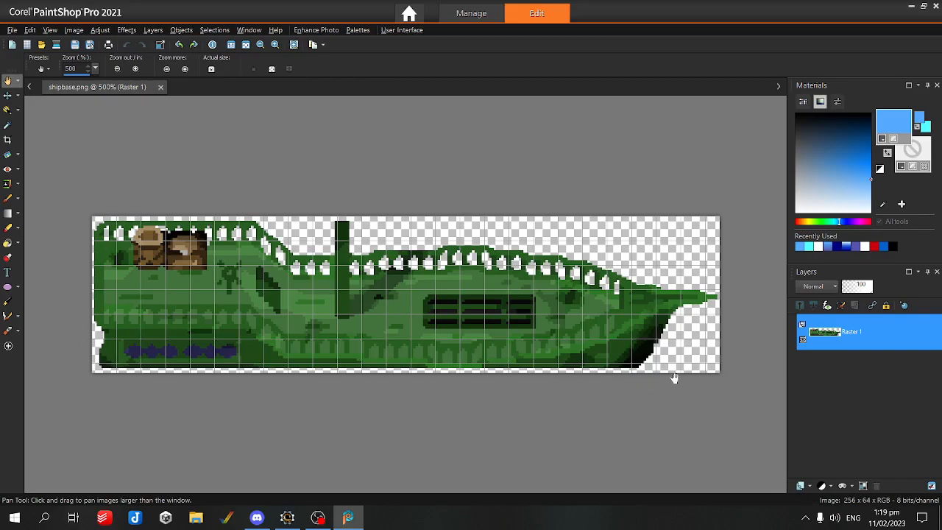
{"action": "mouse_move", "coordinate": [85, 236]}
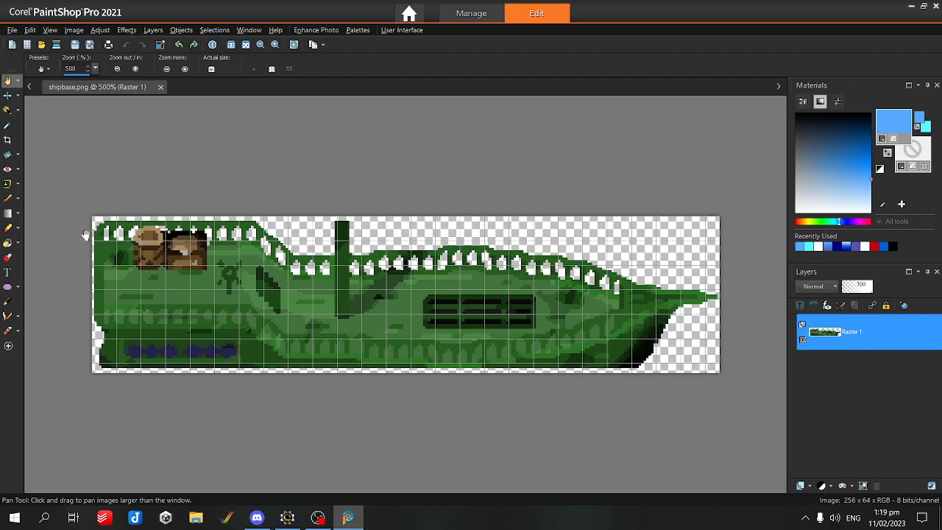
{"action": "mouse_move", "coordinate": [223, 256]}
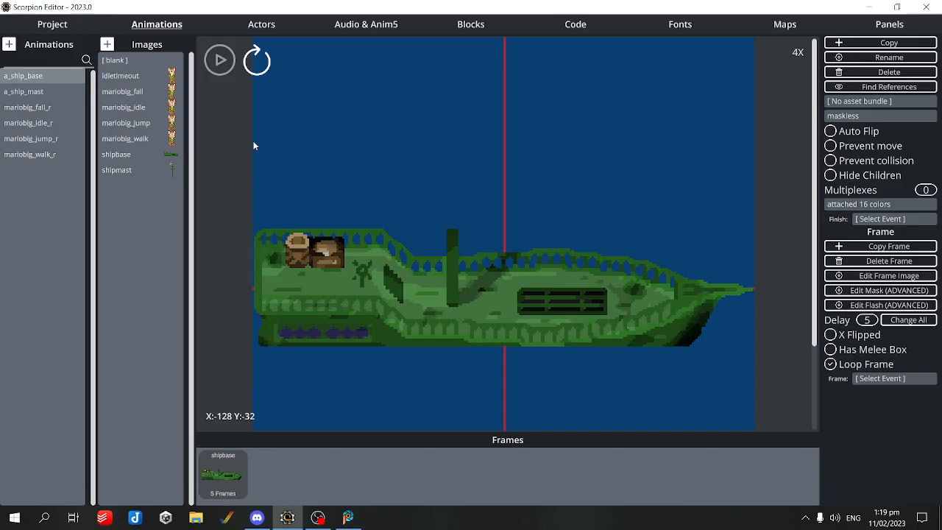
{"action": "mouse_move", "coordinate": [624, 6]}
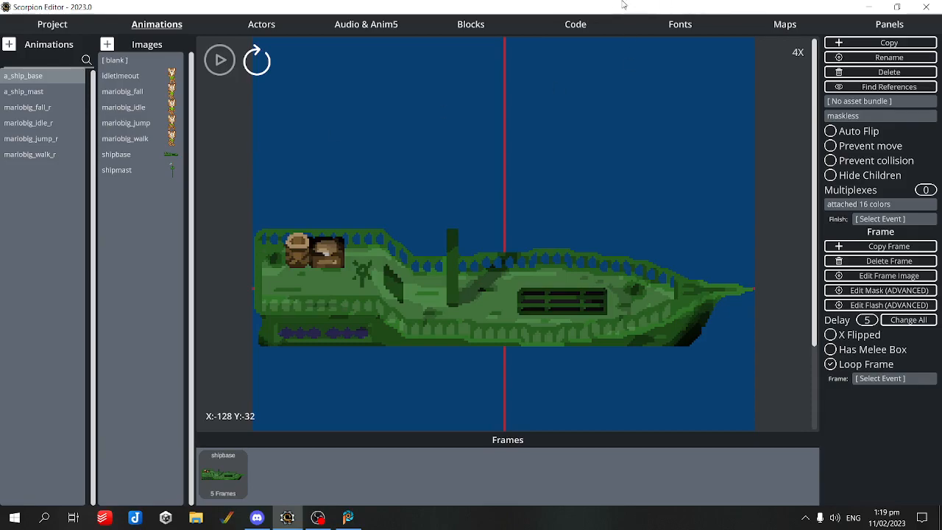
Step: Show the code blocks list with ship_landed, ship_spawn and start
{"action": "left_click", "coordinate": [574, 24]}
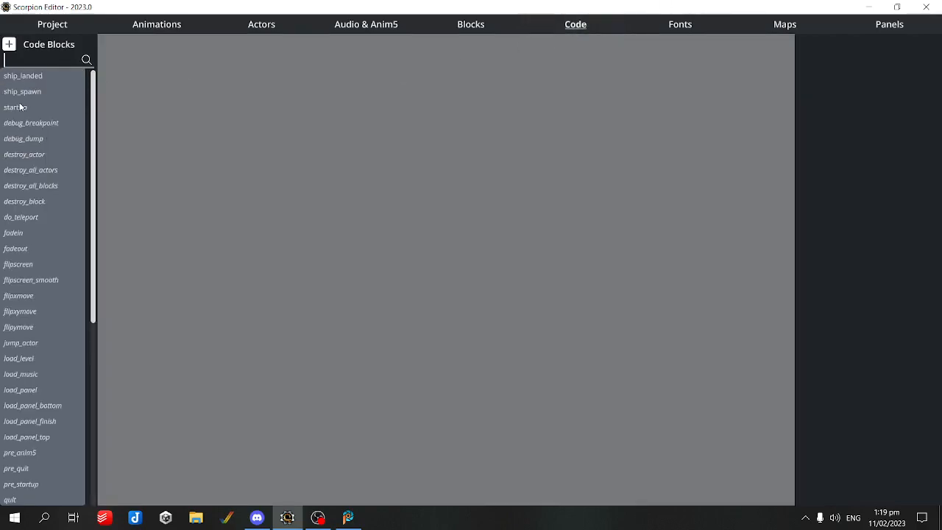
Step: Switch to the Maps tab showing the house-and-water map with collision and parallax settings
{"action": "left_click", "coordinate": [784, 23]}
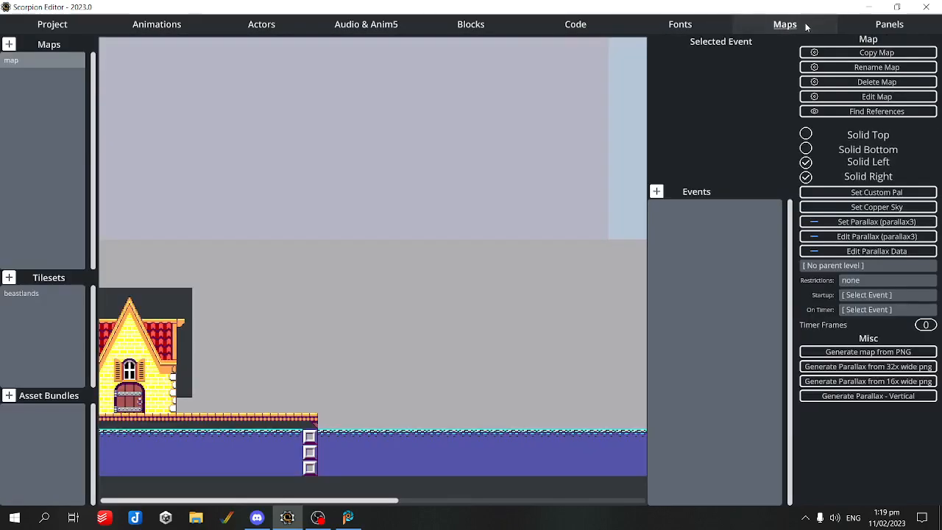
{"action": "mouse_move", "coordinate": [869, 97]}
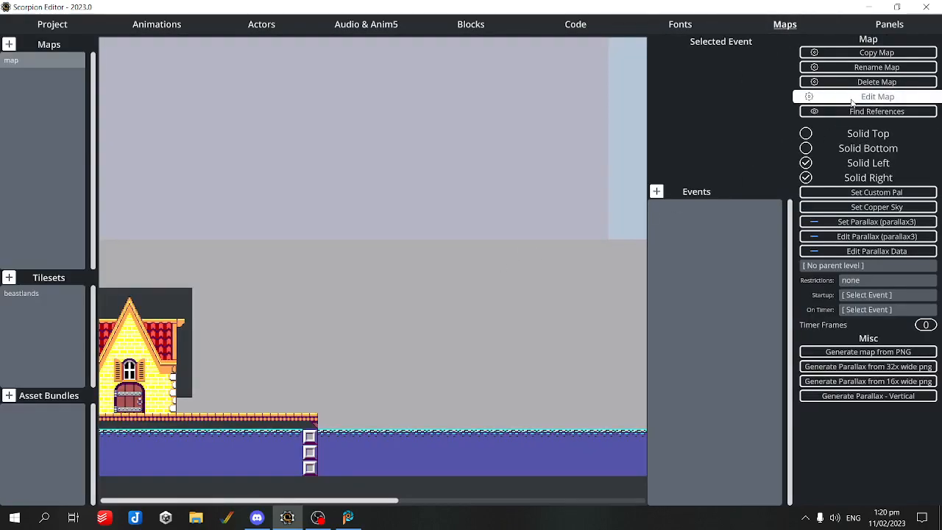
{"action": "mouse_move", "coordinate": [350, 159]}
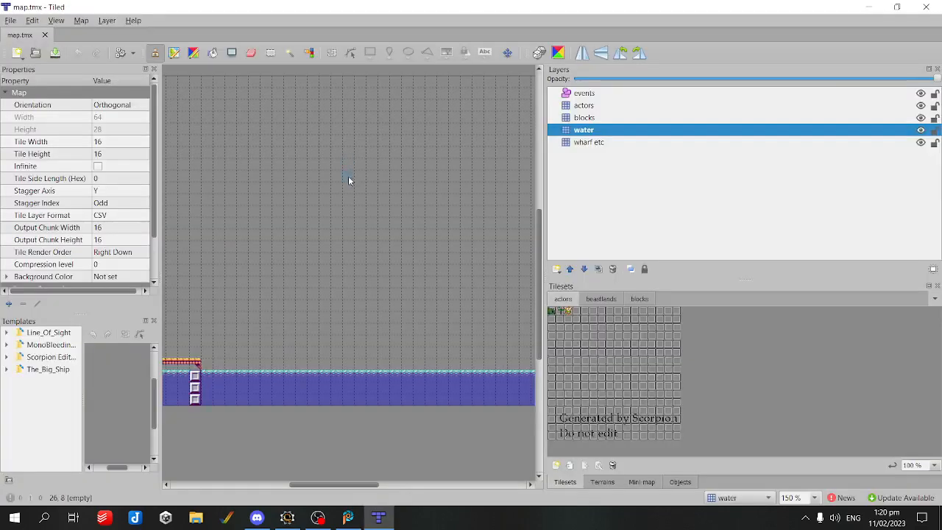
{"action": "mouse_move", "coordinate": [306, 271]}
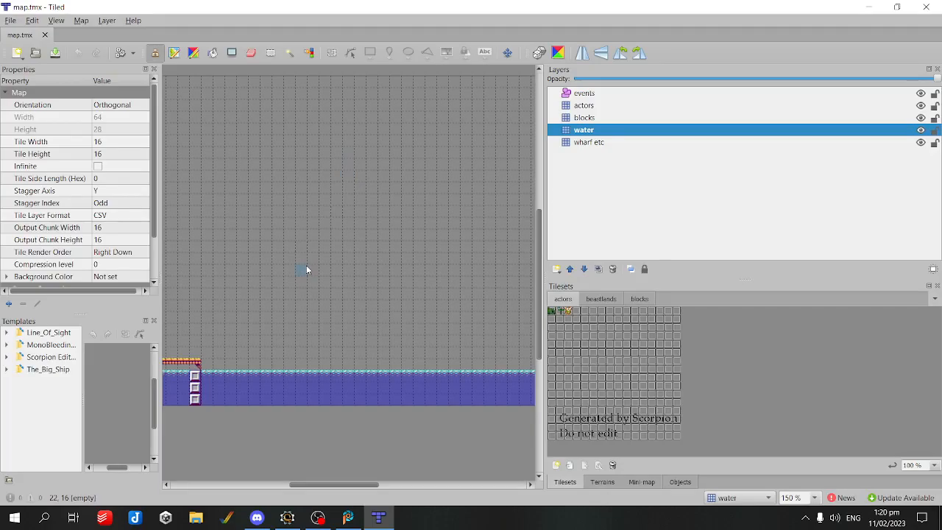
{"action": "mouse_move", "coordinate": [580, 168]}
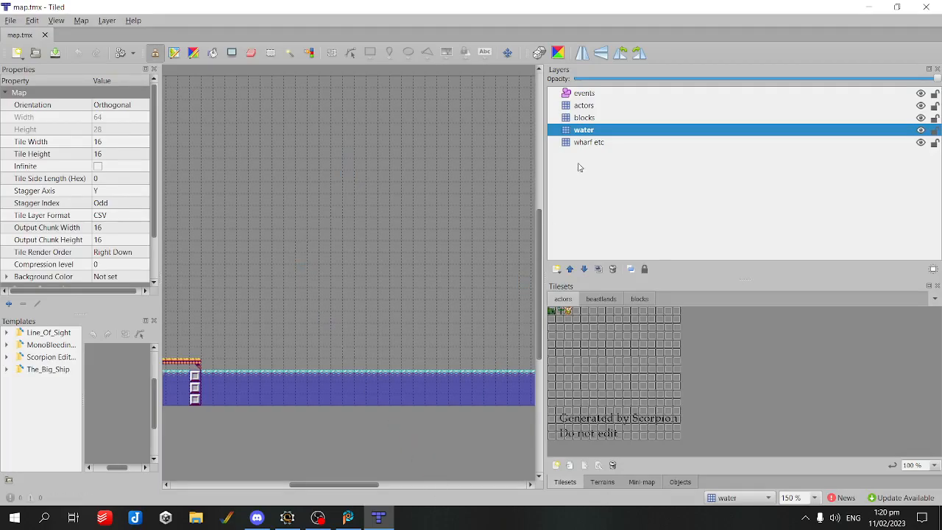
{"action": "left_click", "coordinate": [583, 130]}
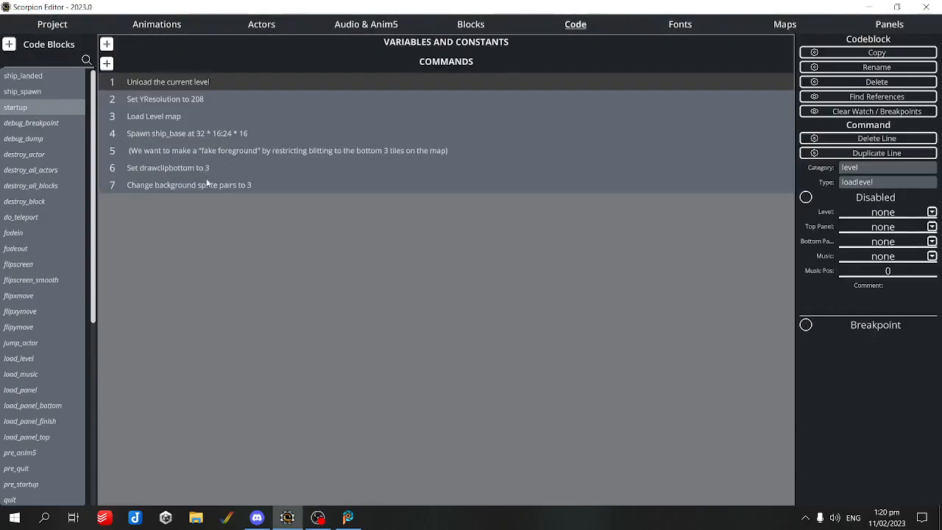
Step: Inspect startup line 6 'Set drawclipbottom to 3', then return to the level map
{"action": "left_click", "coordinate": [168, 168]}
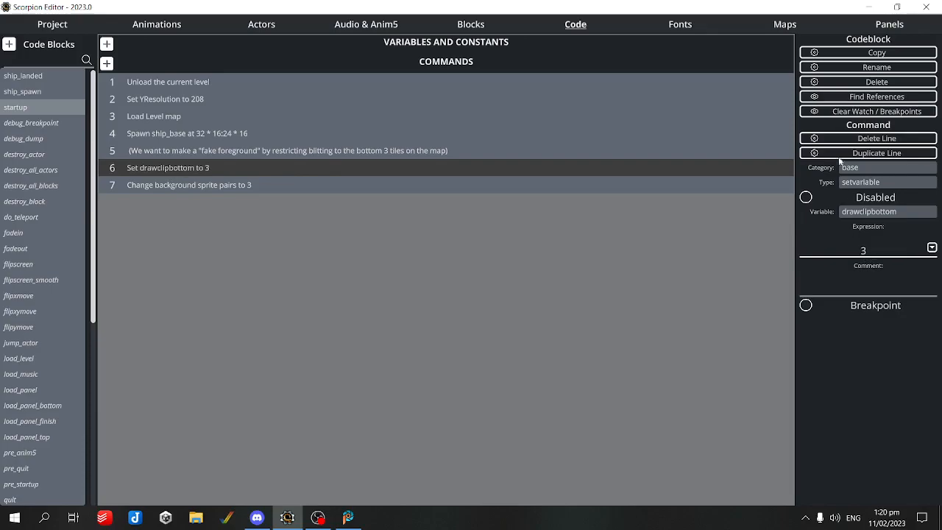
{"action": "left_click", "coordinate": [785, 23]}
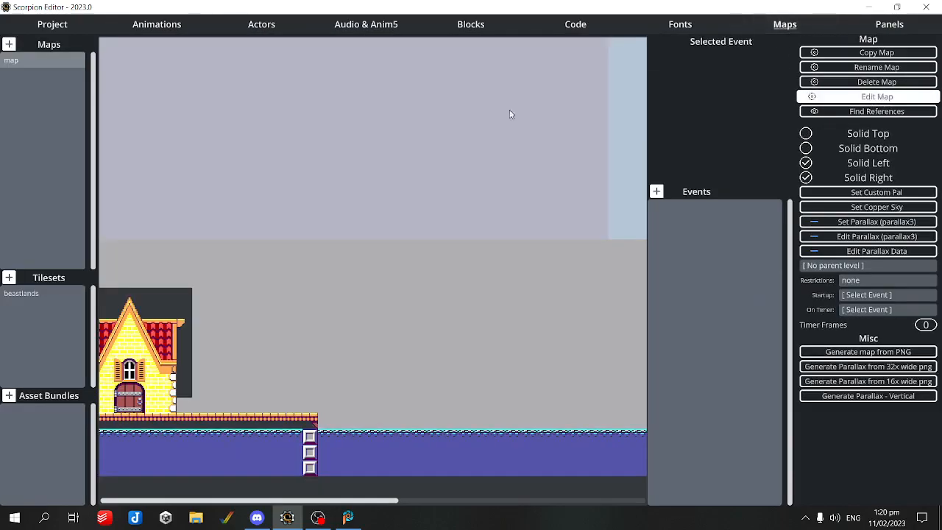